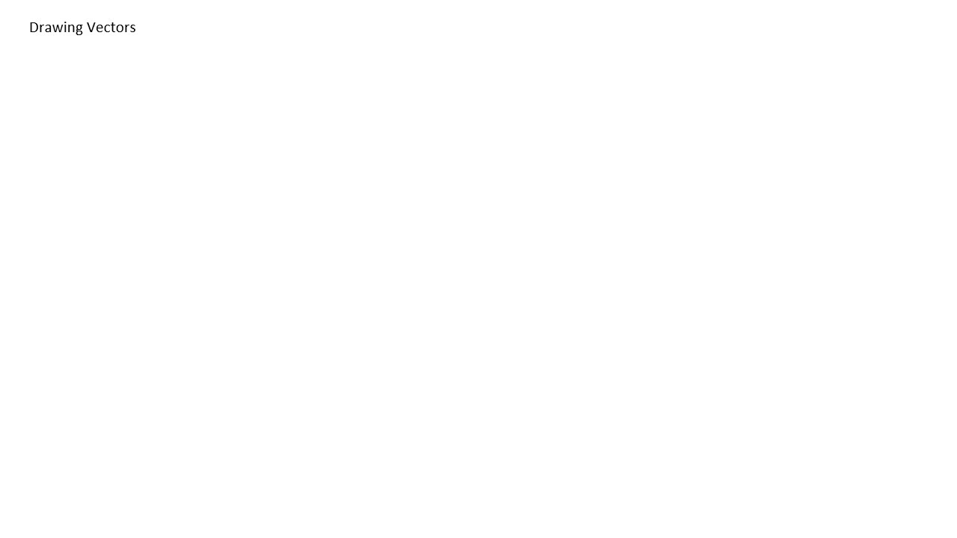
- Ink a tall upward arrow on the slide labelled 30m [N]
drag(127, 97, 130, 243)
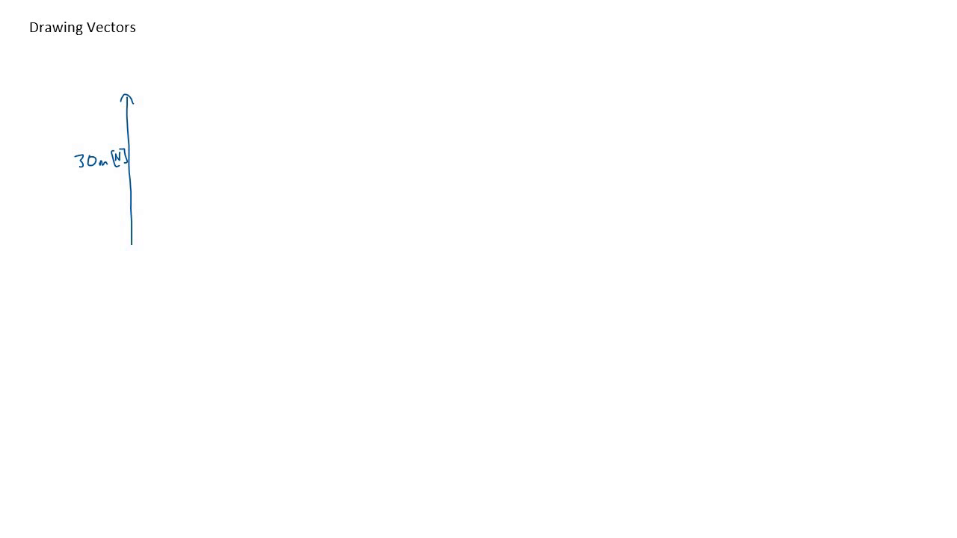
- Ink a shorter downward arrow labelled 10m [S], with a purple arrow pointing at its brackets
drag(140, 94, 142, 146)
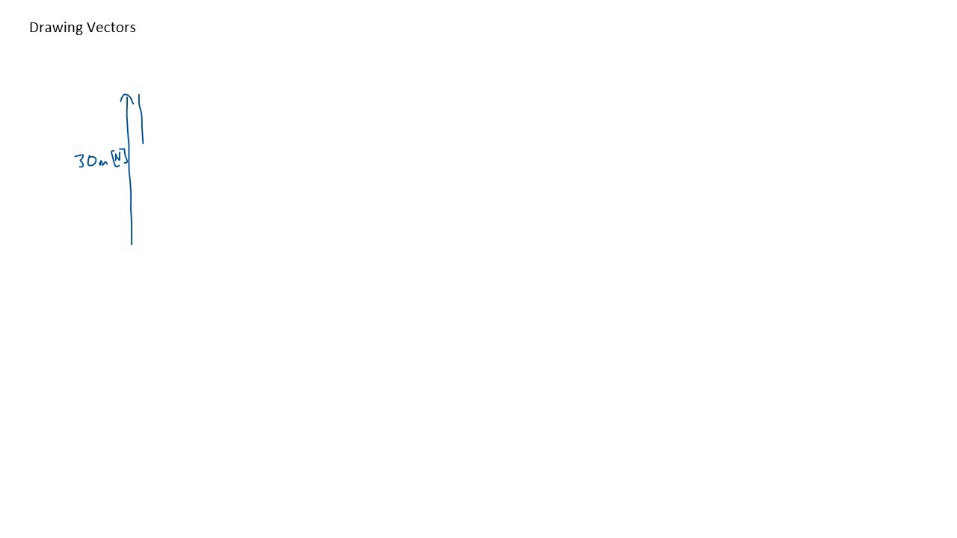
drag(141, 101, 145, 142)
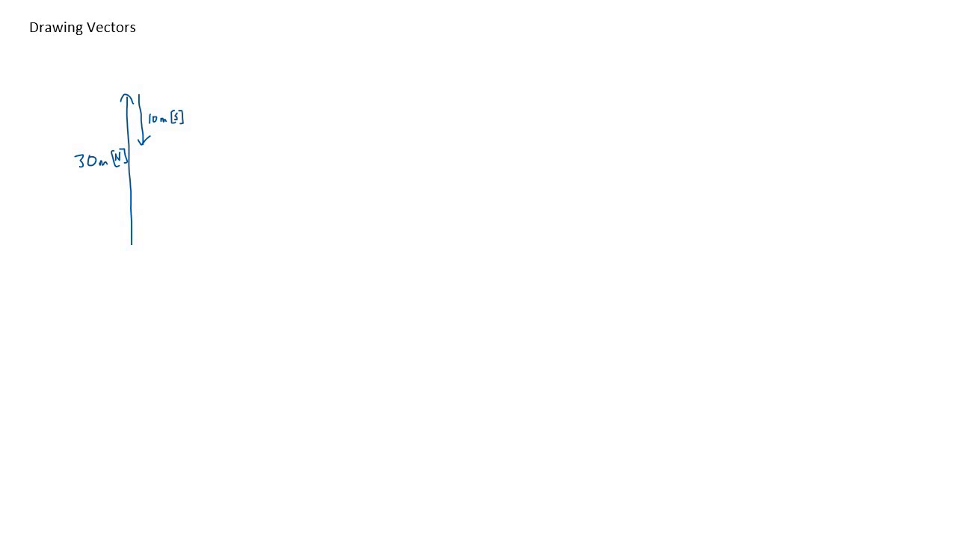
drag(202, 104, 187, 107)
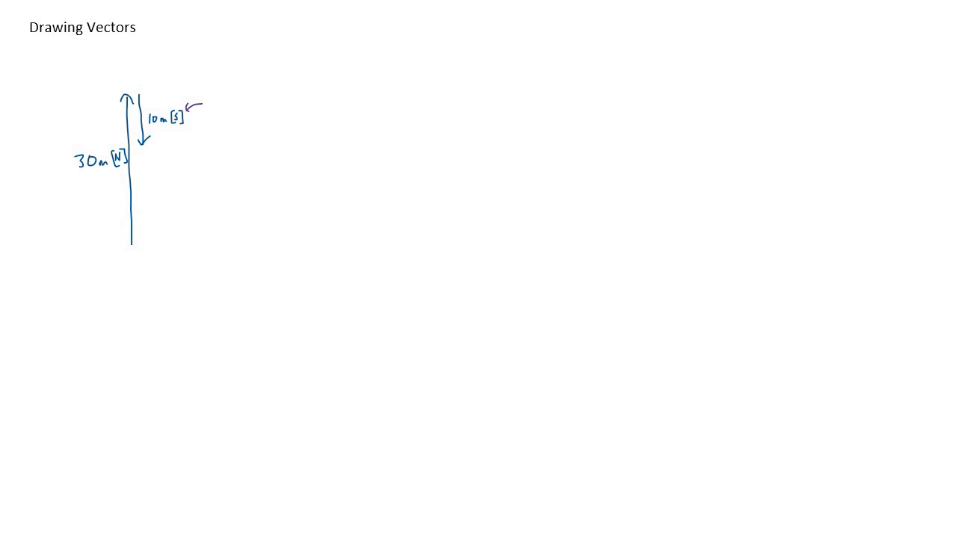